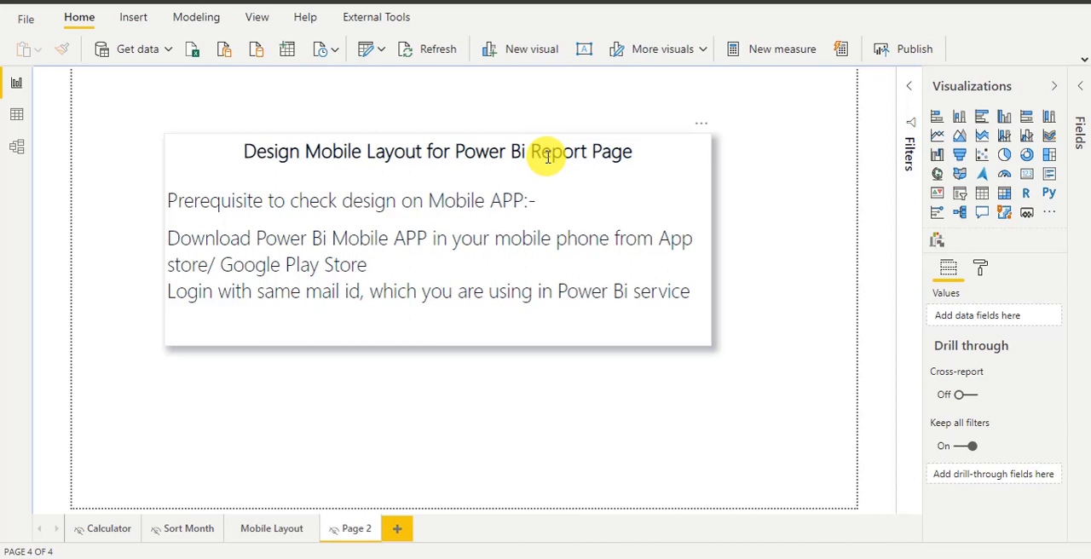
{"action": "mouse_move", "coordinate": [589, 298]}
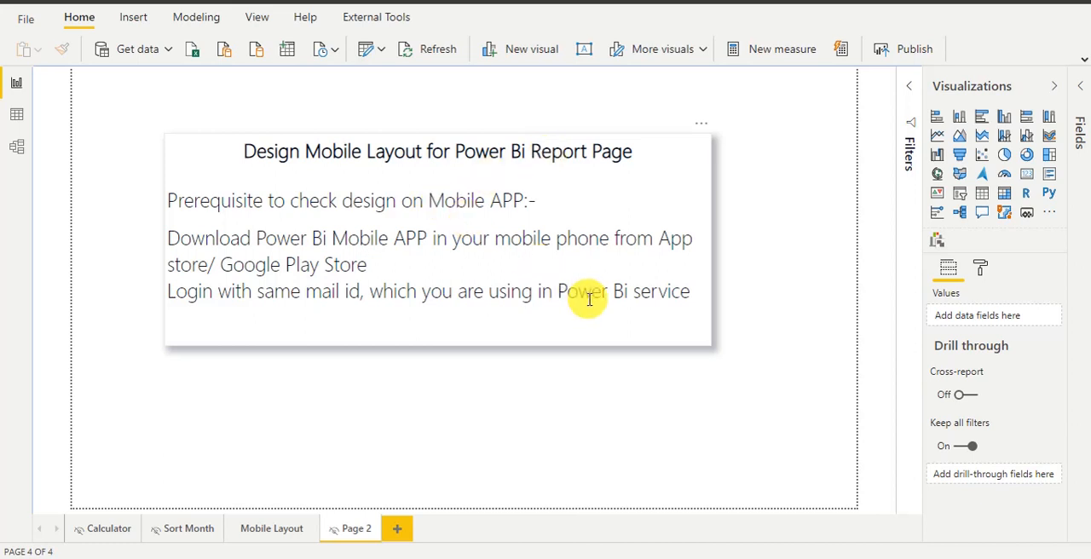
{"action": "mouse_move", "coordinate": [314, 528]}
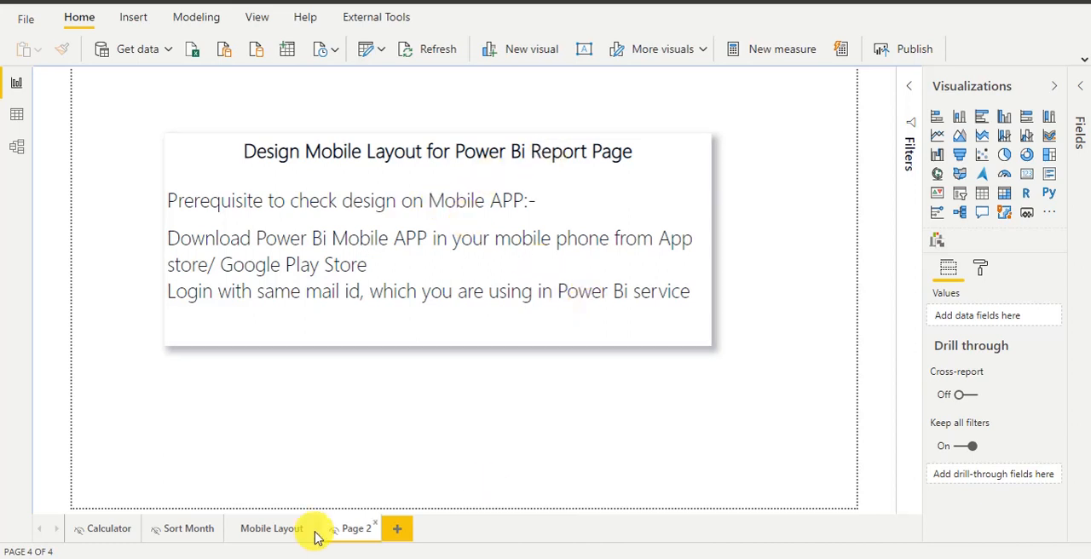
Go to the Mobile Layout page and show the View ribbon options.
{"action": "left_click", "coordinate": [270, 528]}
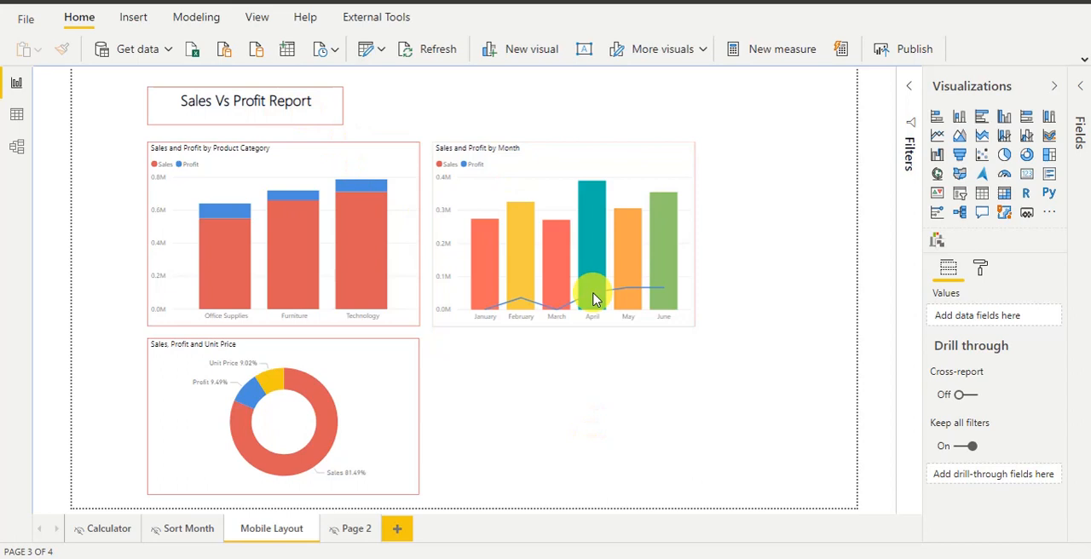
{"action": "mouse_move", "coordinate": [612, 354]}
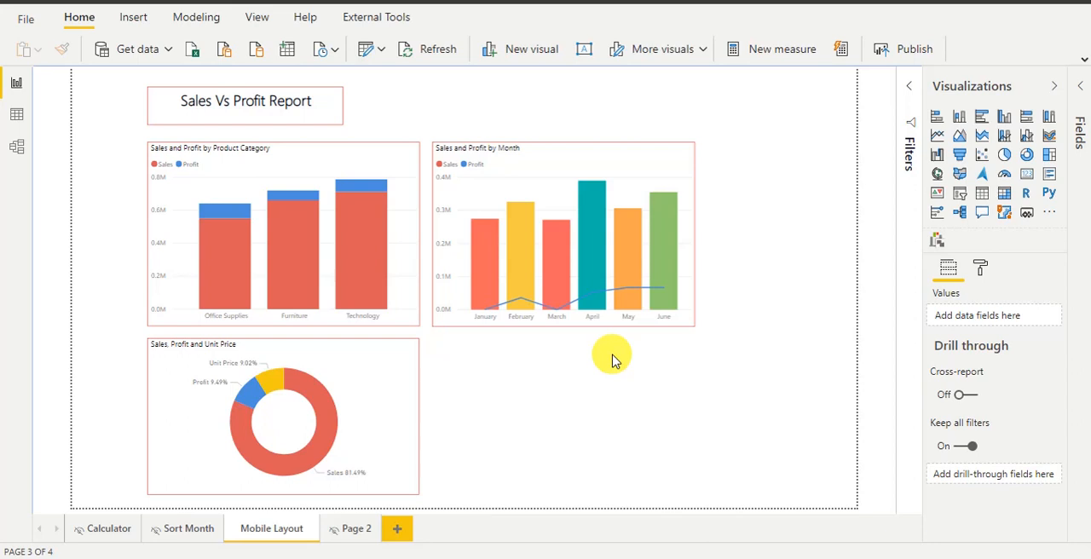
{"action": "left_click", "coordinate": [256, 16]}
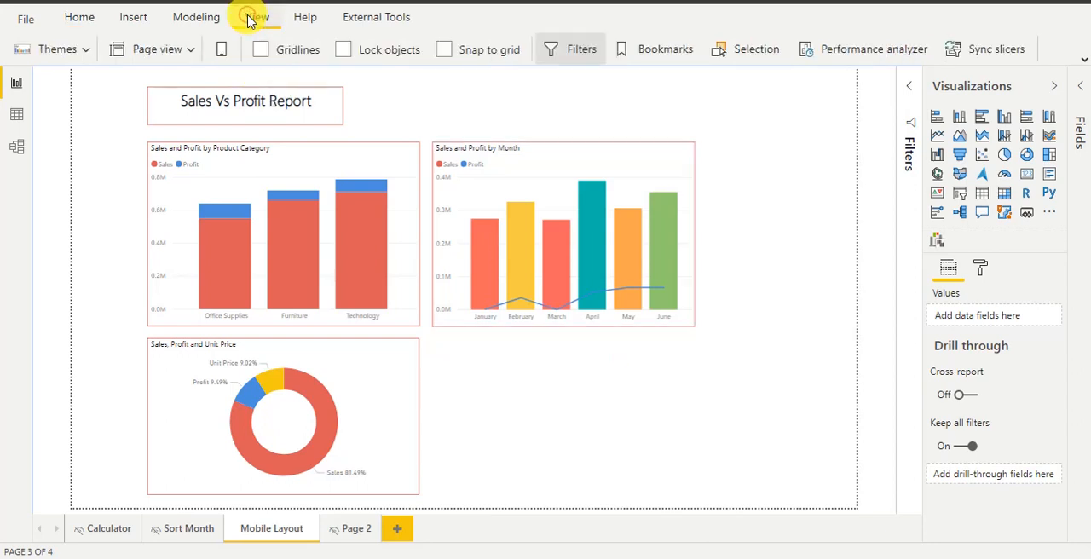
Open the phone-sized mobile layout canvas for the Mobile Layout page.
{"action": "left_click", "coordinate": [271, 528]}
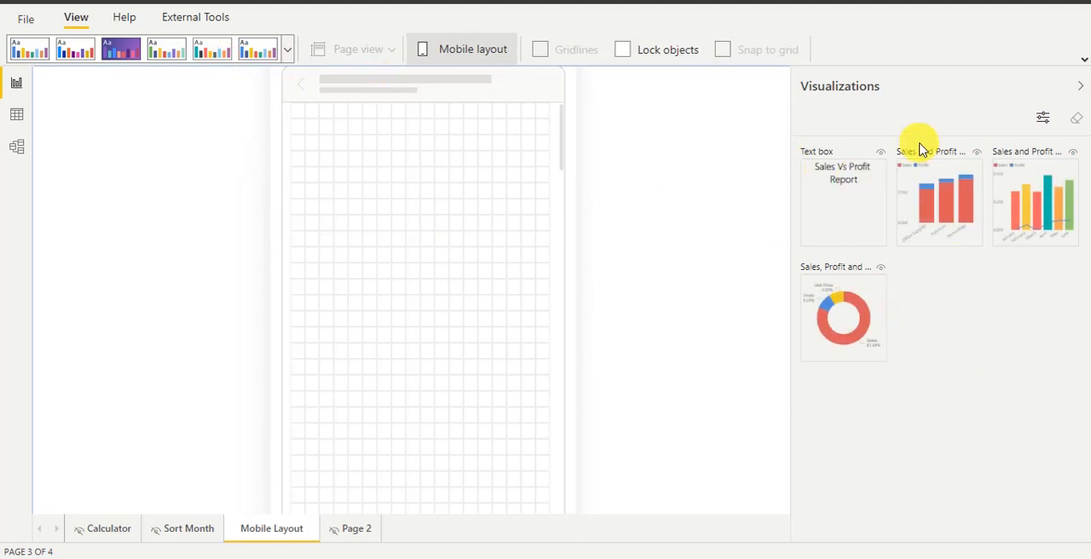
{"action": "mouse_move", "coordinate": [973, 400]}
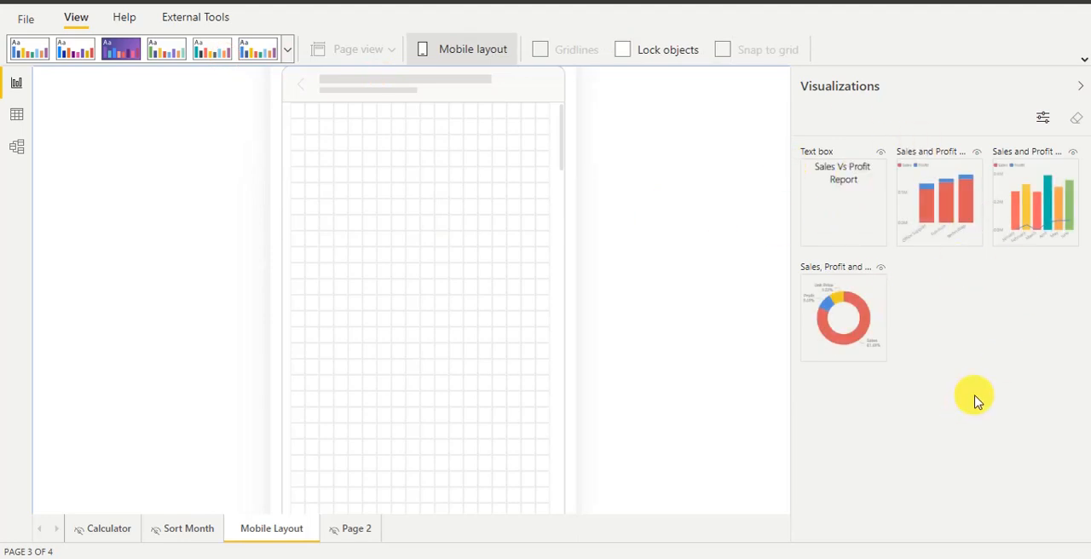
{"action": "mouse_move", "coordinate": [869, 110]}
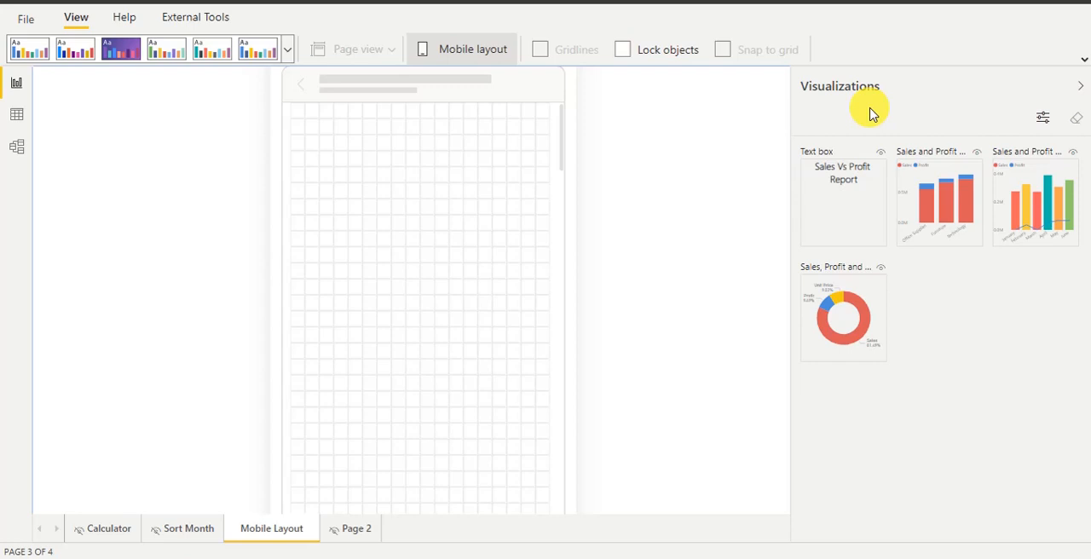
{"action": "mouse_move", "coordinate": [963, 308]}
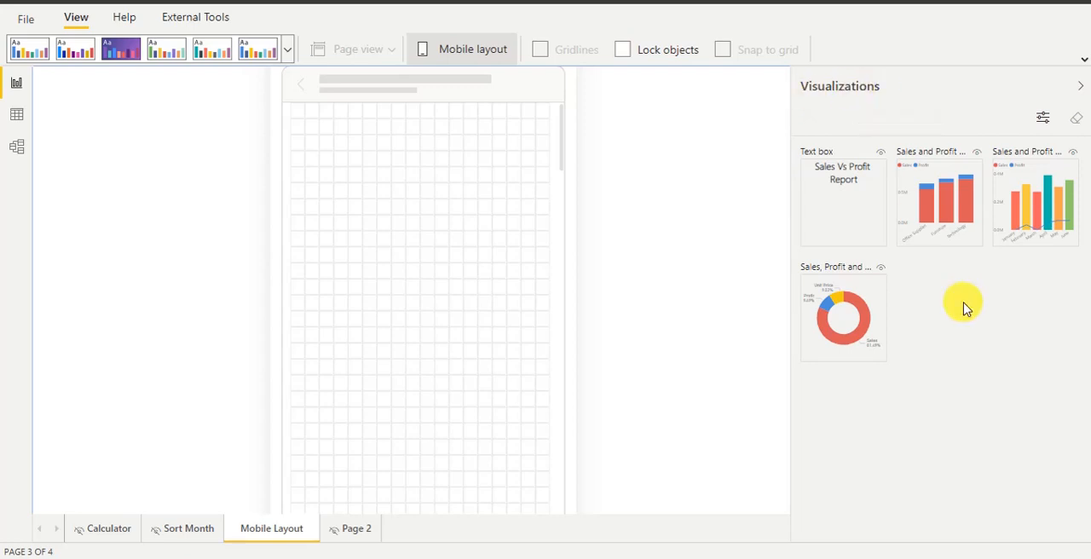
{"action": "mouse_move", "coordinate": [545, 211]}
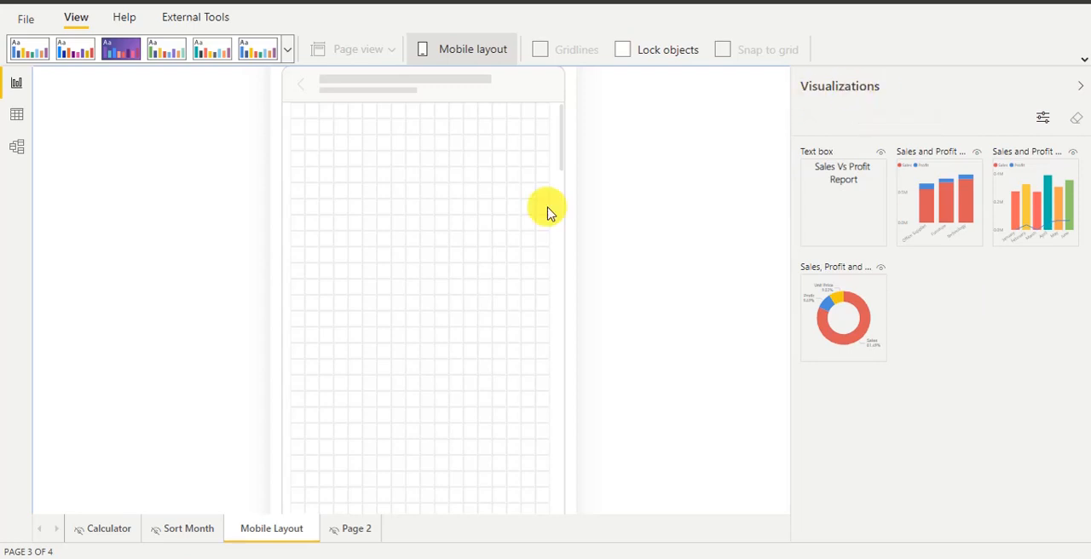
{"action": "mouse_move", "coordinate": [848, 209]}
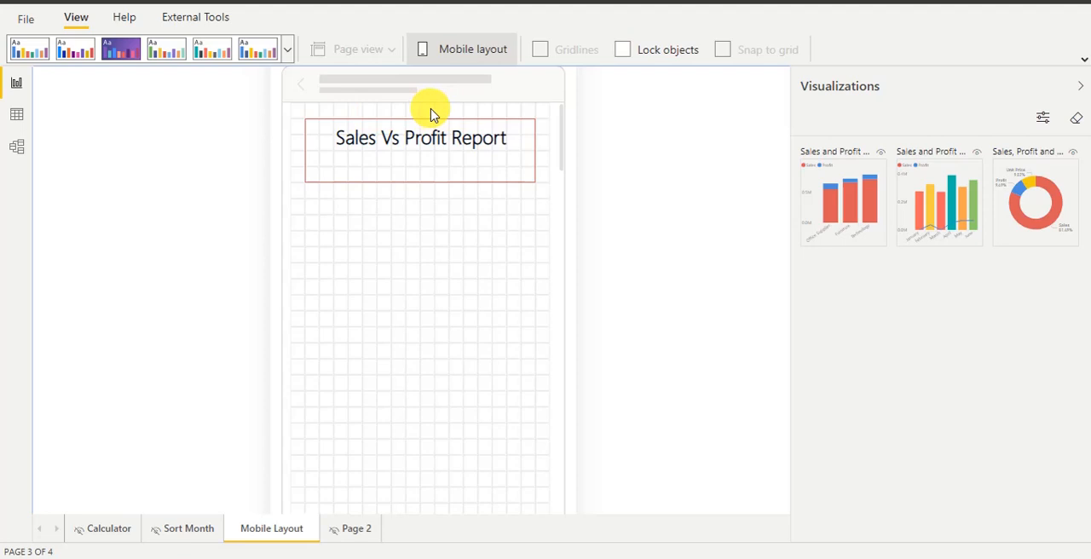
{"action": "mouse_move", "coordinate": [558, 140]}
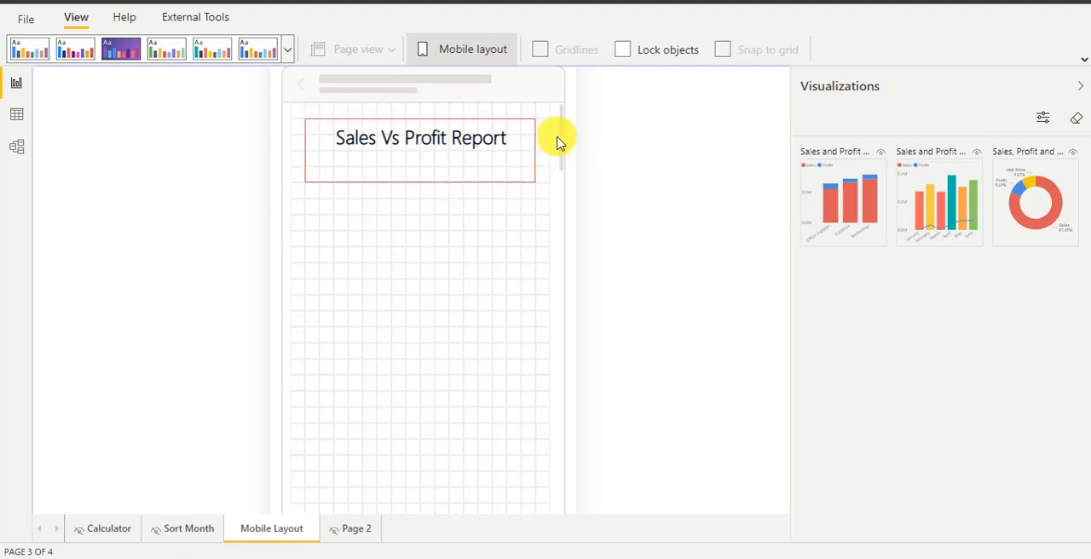
{"action": "mouse_move", "coordinate": [503, 281]}
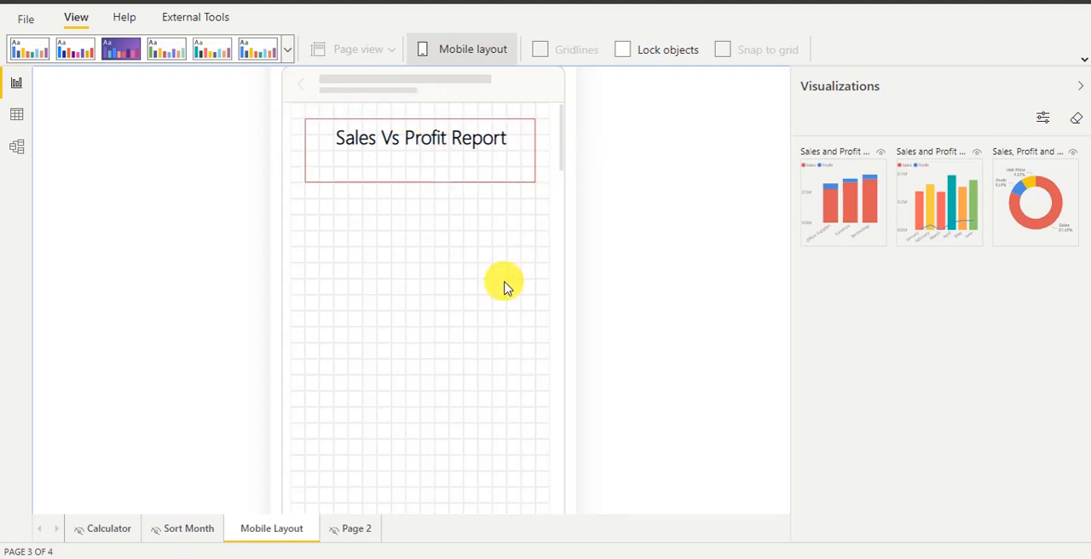
{"action": "mouse_move", "coordinate": [426, 219]}
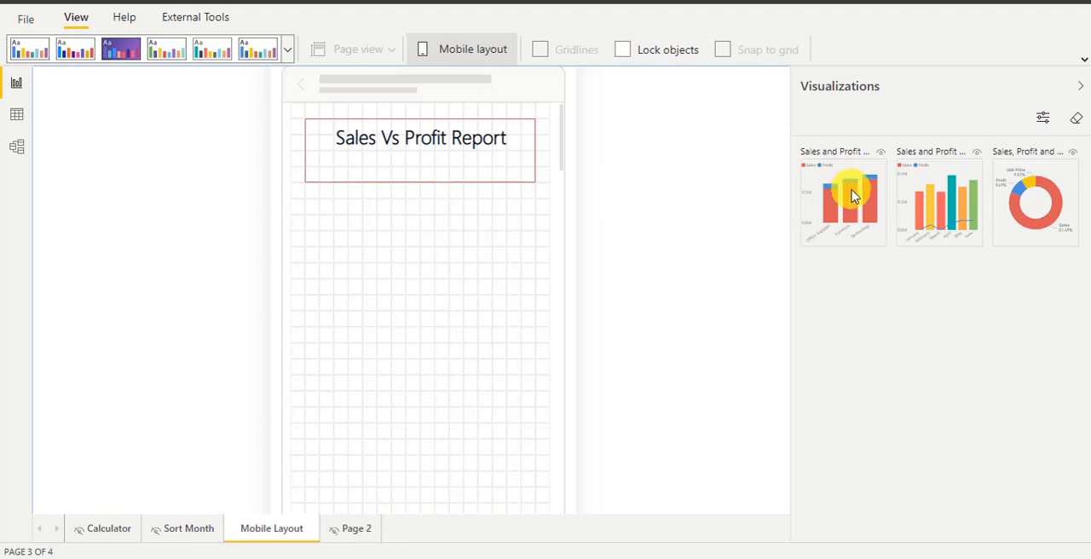
Place and widen the product category chart, then add the donut below the month chart.
{"action": "left_click_drag", "start_coordinate": [842, 202], "coordinate": [350, 243]}
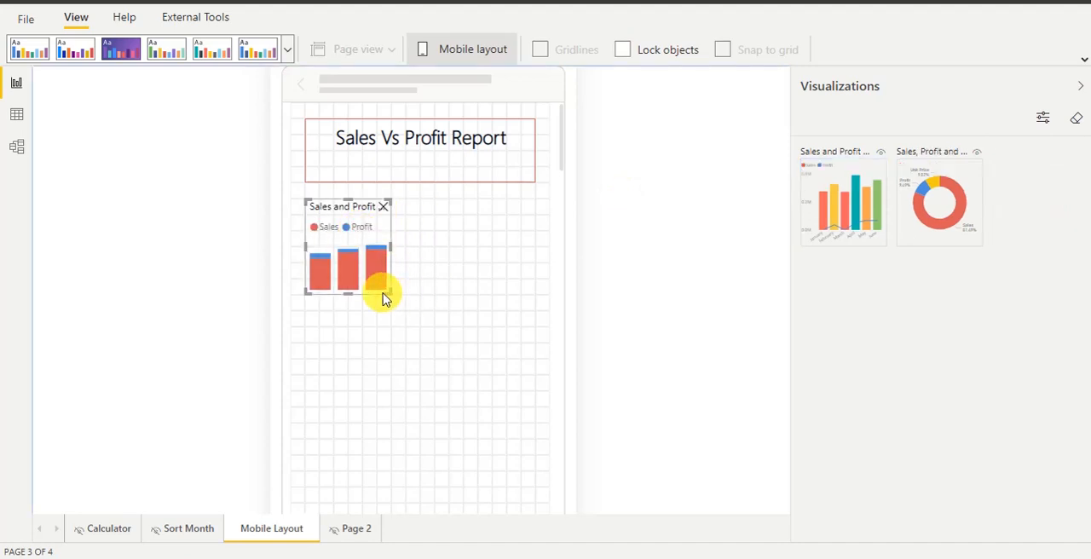
{"action": "left_click_drag", "start_coordinate": [384, 293], "coordinate": [532, 349]}
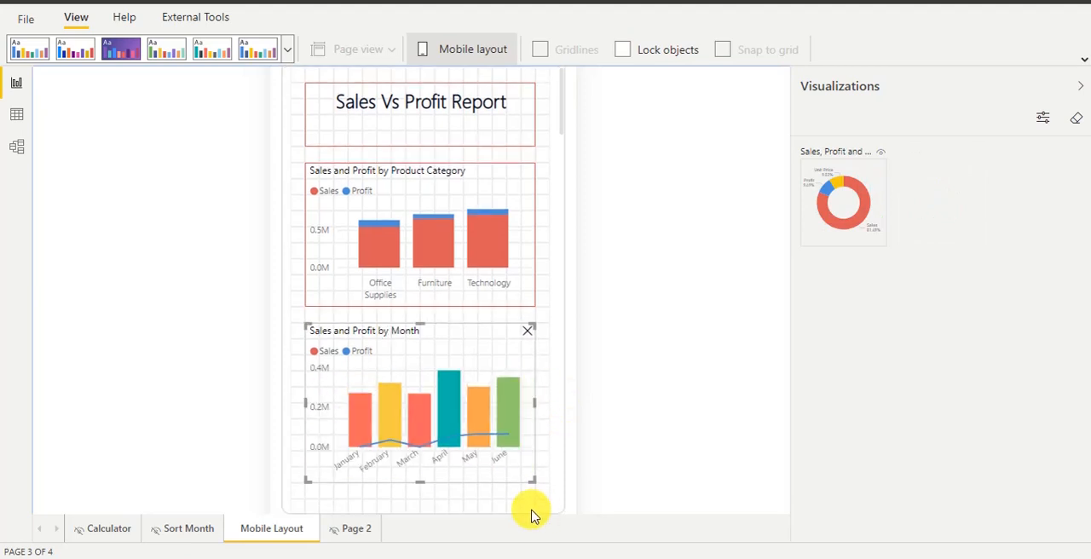
{"action": "scroll", "scroll_direction": "down", "scroll_amount": 3}
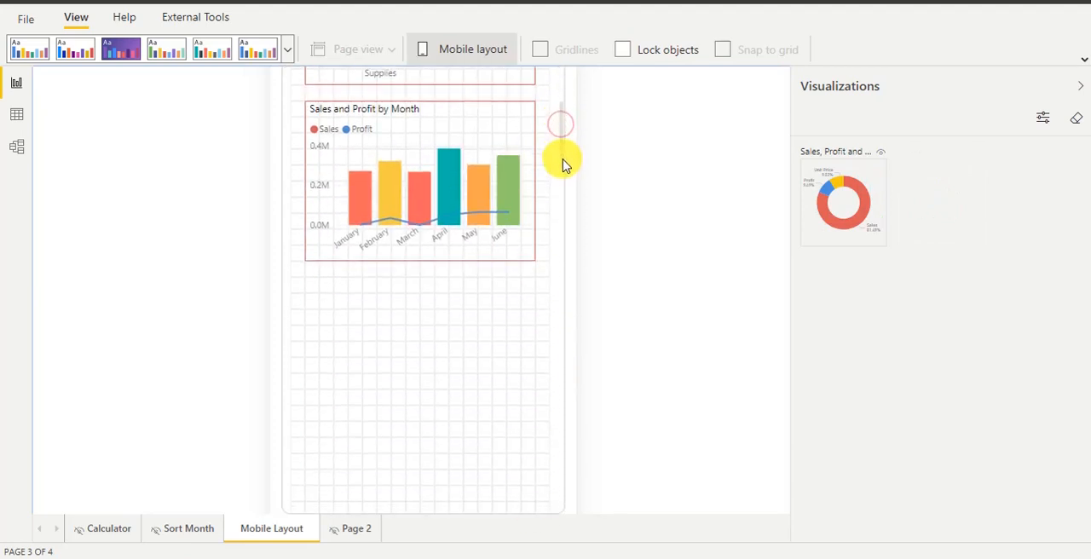
{"action": "left_click_drag", "start_coordinate": [842, 202], "coordinate": [347, 322]}
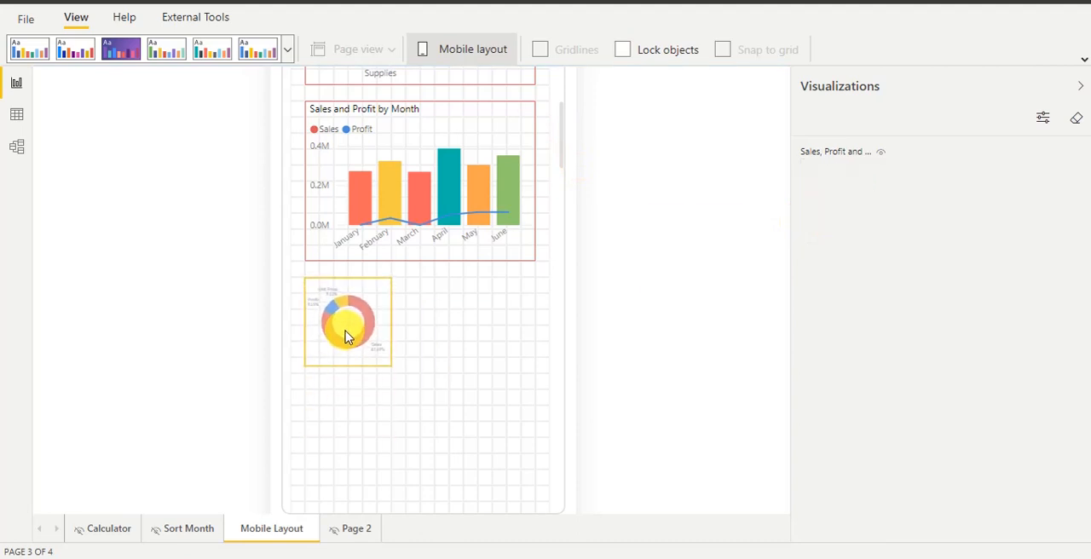
{"action": "left_click", "coordinate": [347, 322]}
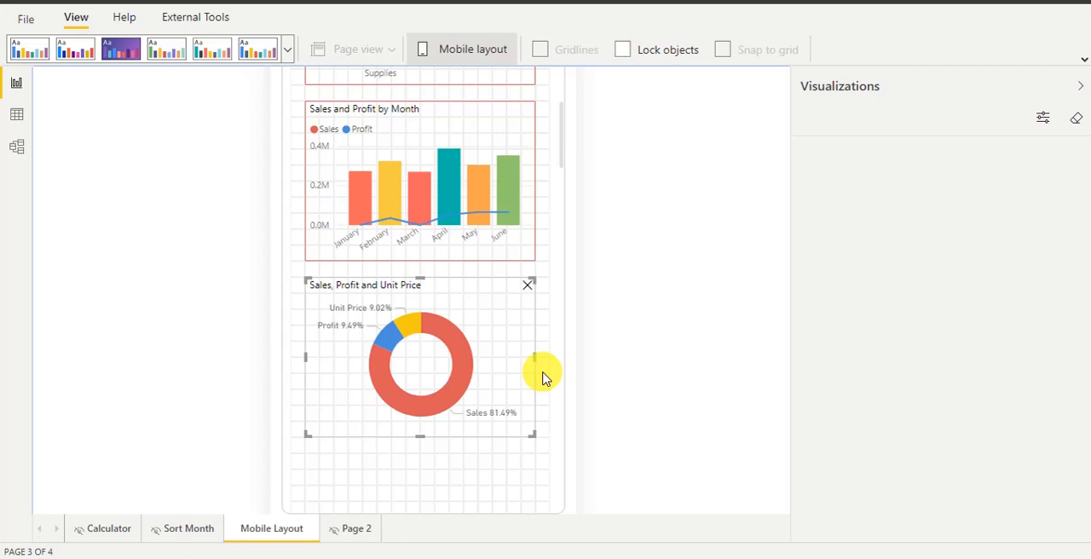
{"action": "scroll", "scroll_direction": "up", "scroll_amount": 3}
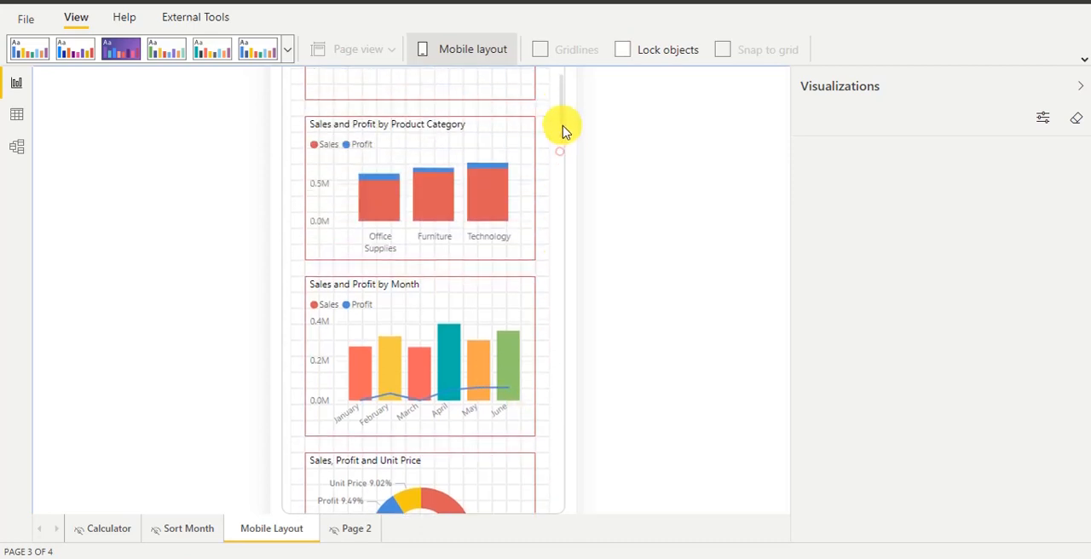
{"action": "scroll", "scroll_direction": "up", "scroll_amount": 3}
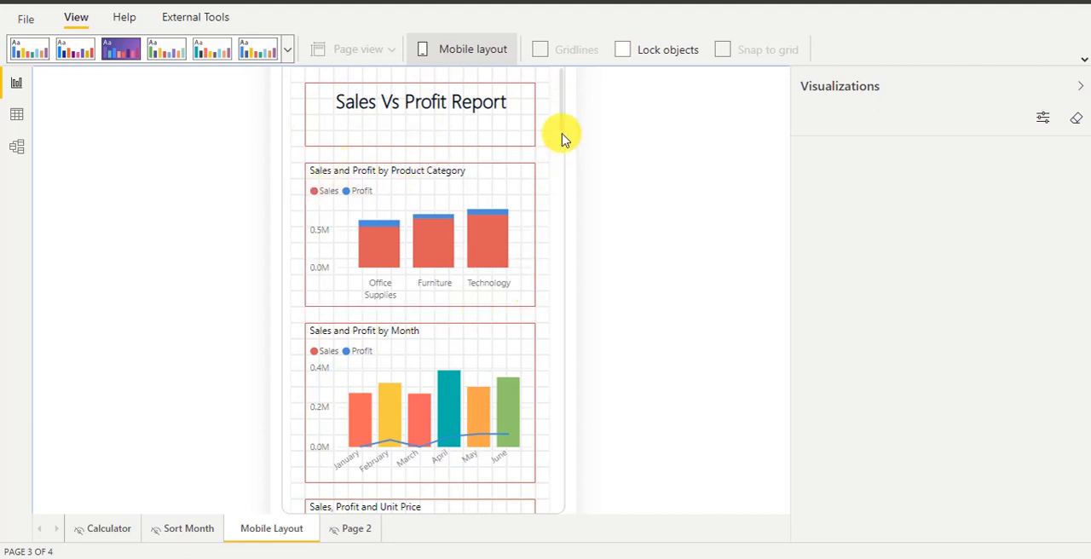
{"action": "mouse_move", "coordinate": [563, 109]}
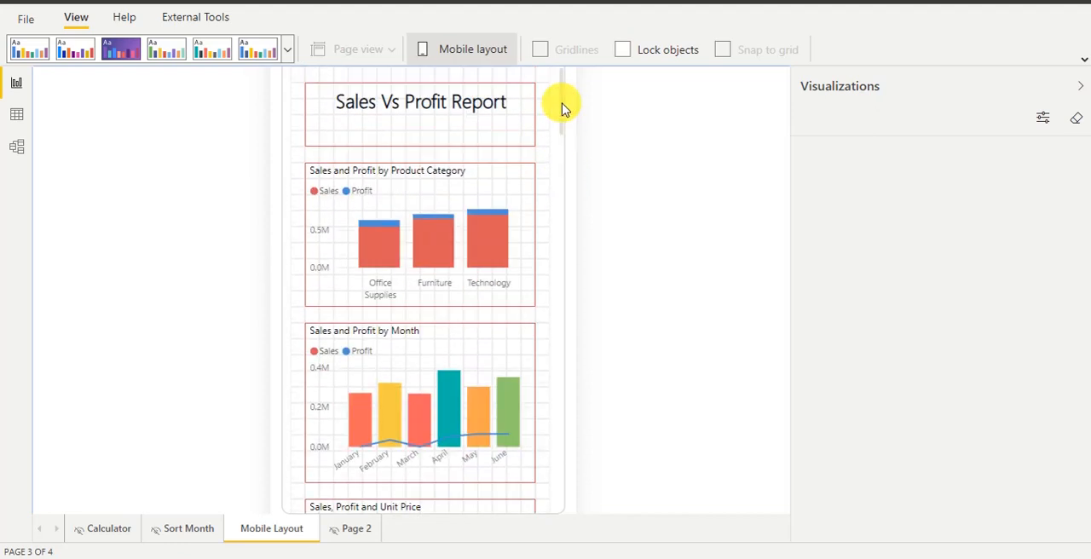
{"action": "mouse_move", "coordinate": [461, 49]}
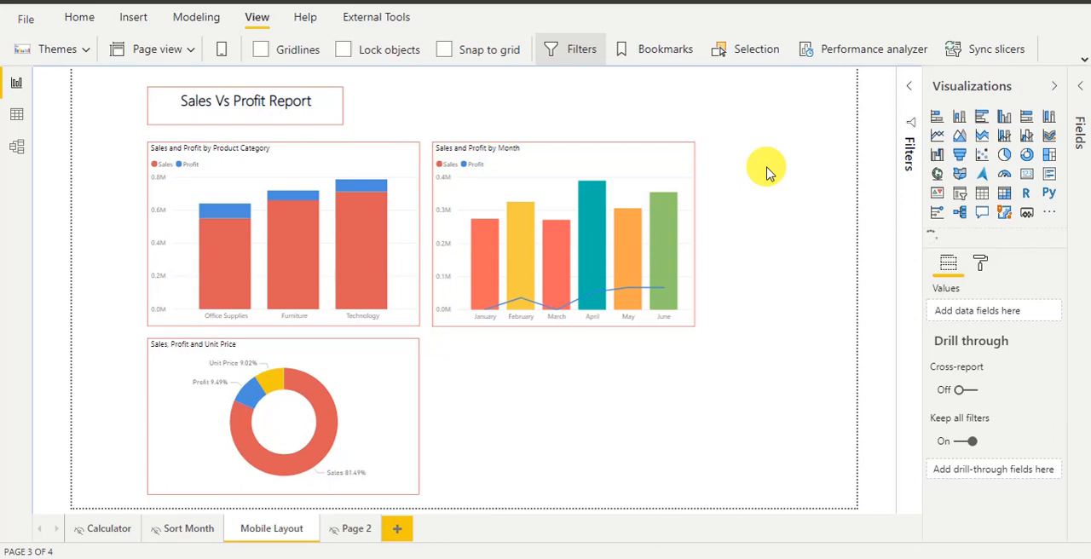
Publish Sample.pbix to Power BI, saving changes when prompted.
{"action": "left_click", "coordinate": [78, 16]}
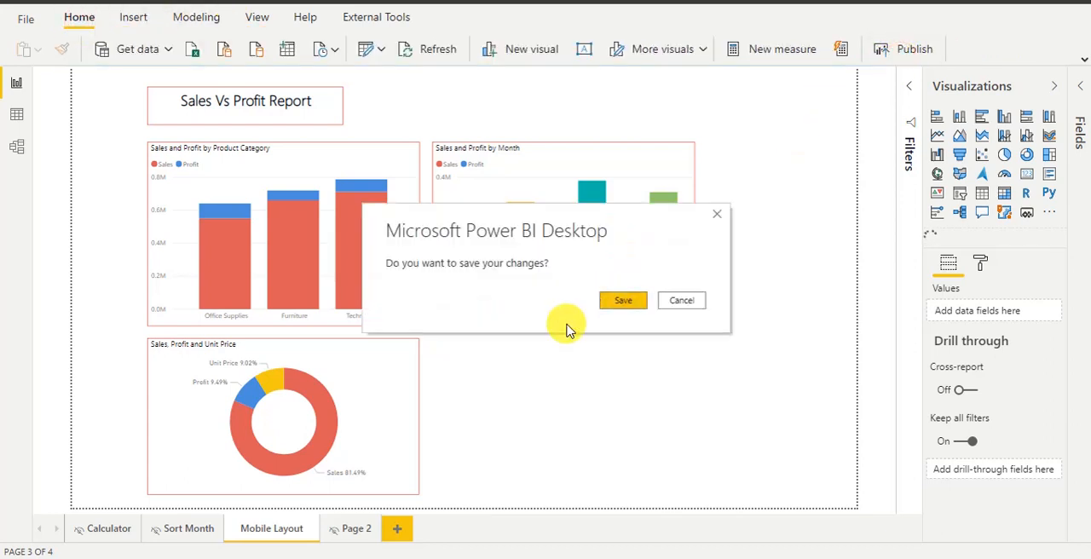
{"action": "left_click", "coordinate": [681, 300]}
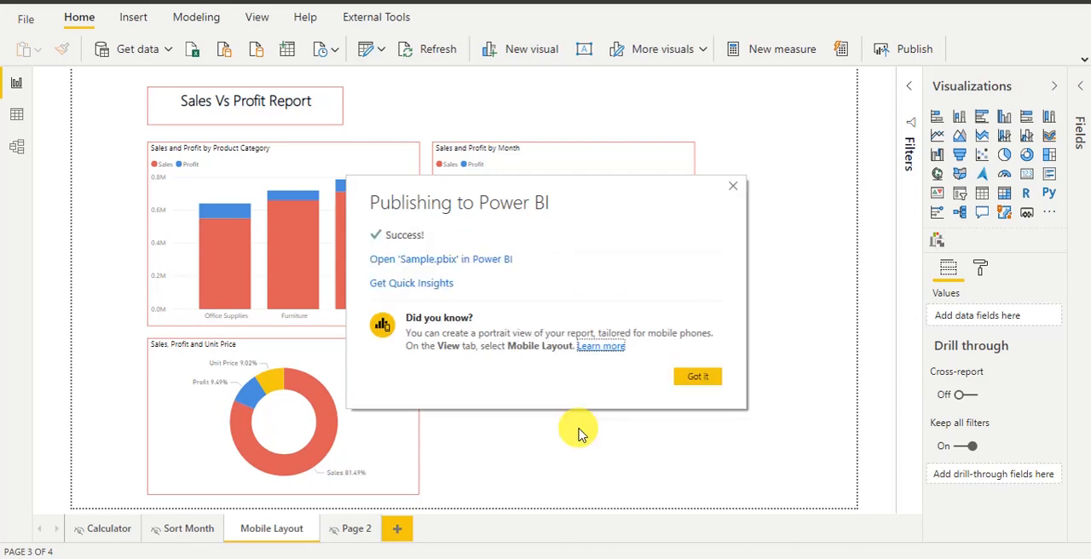
{"action": "mouse_move", "coordinate": [549, 402]}
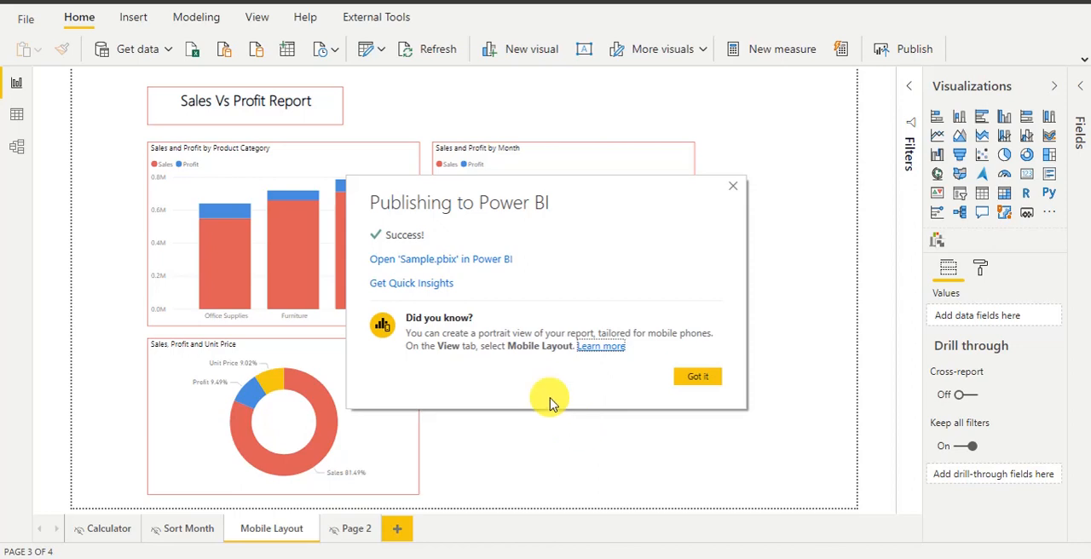
Dismiss the publish success message and open the Sample report in the workspace.
{"action": "left_click", "coordinate": [697, 376]}
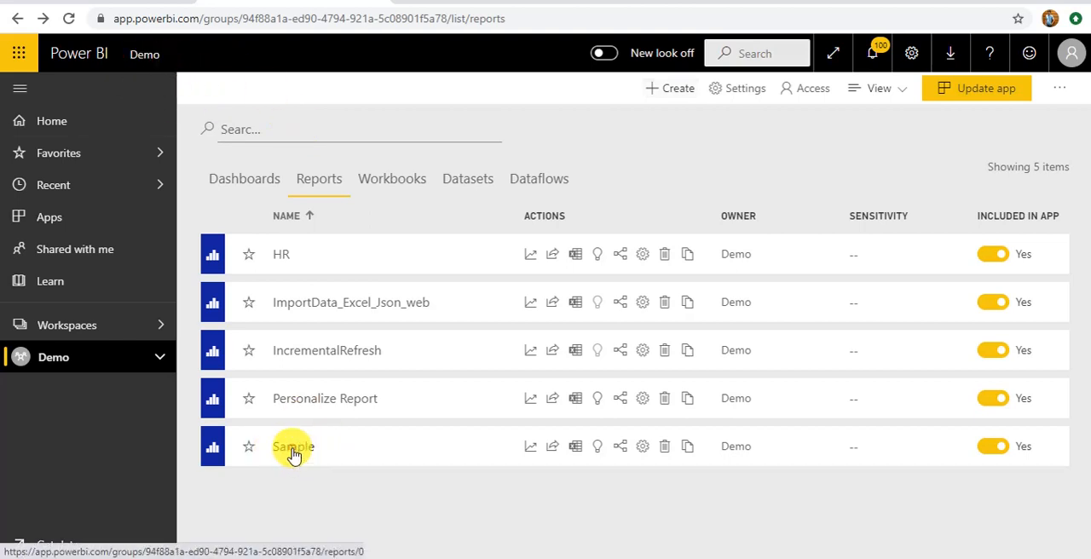
{"action": "left_click", "coordinate": [293, 446]}
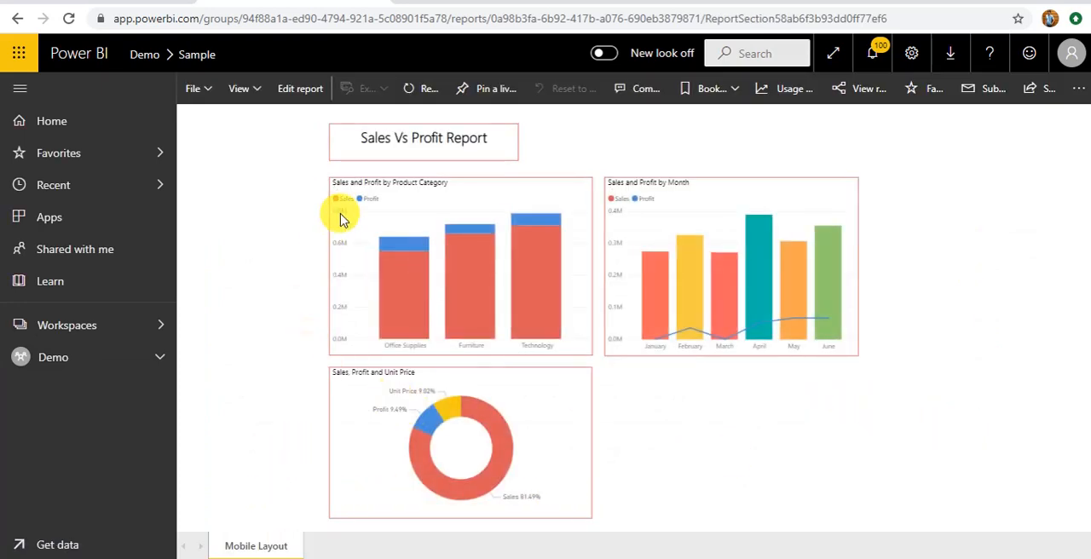
{"action": "mouse_move", "coordinate": [852, 322]}
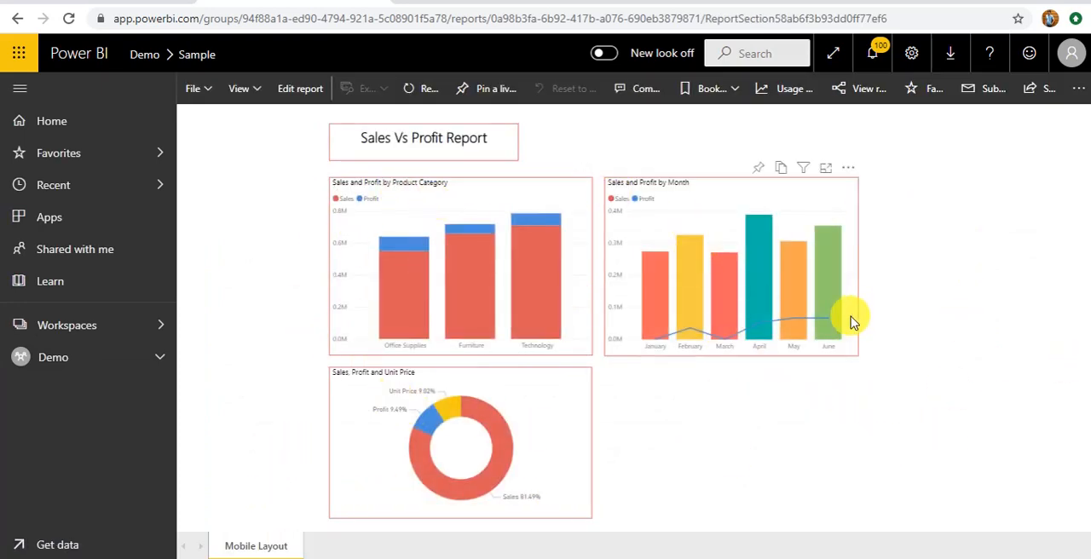
{"action": "mouse_move", "coordinate": [929, 467]}
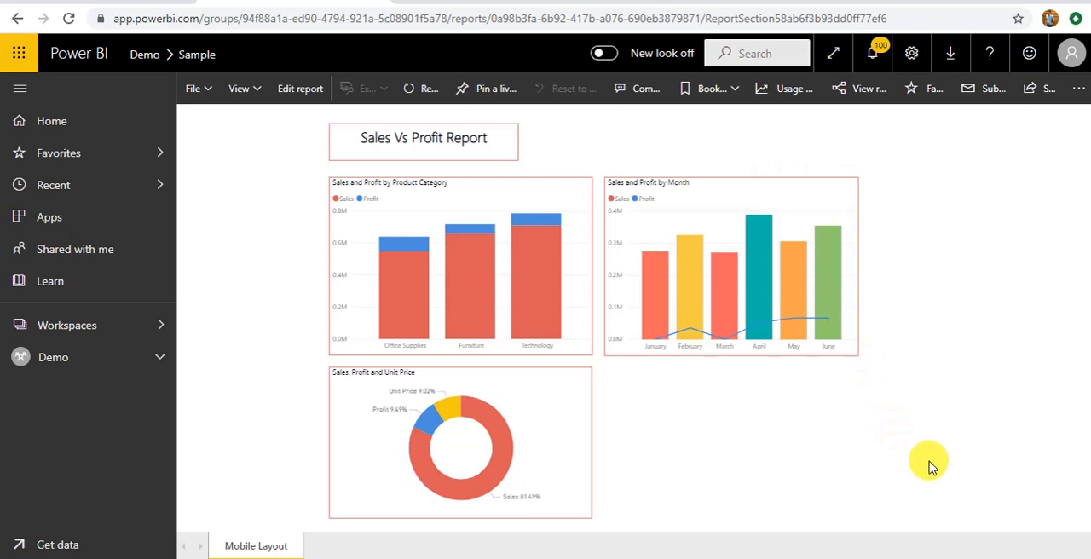
{"action": "mouse_move", "coordinate": [731, 448]}
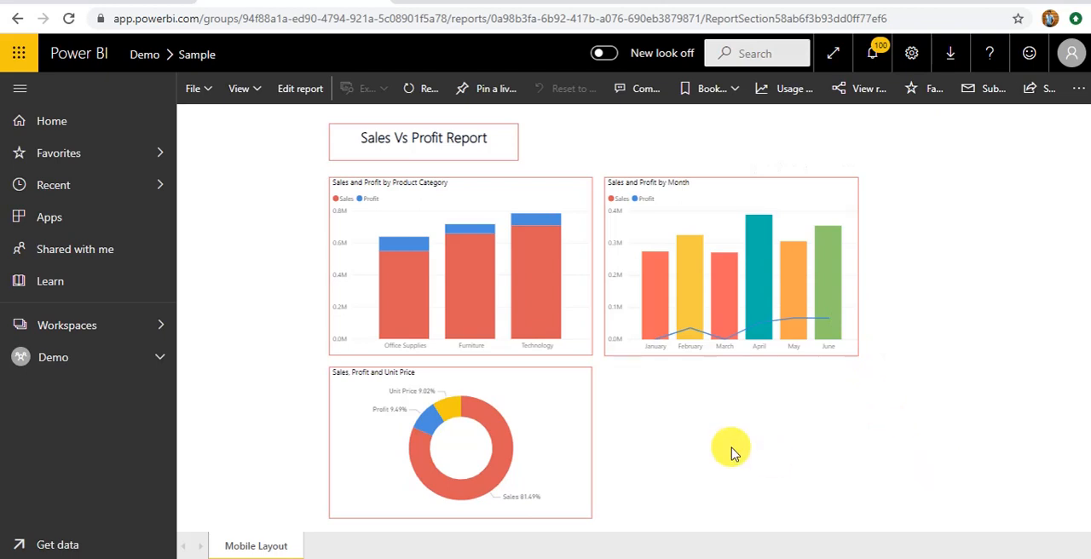
{"action": "mouse_move", "coordinate": [726, 451]}
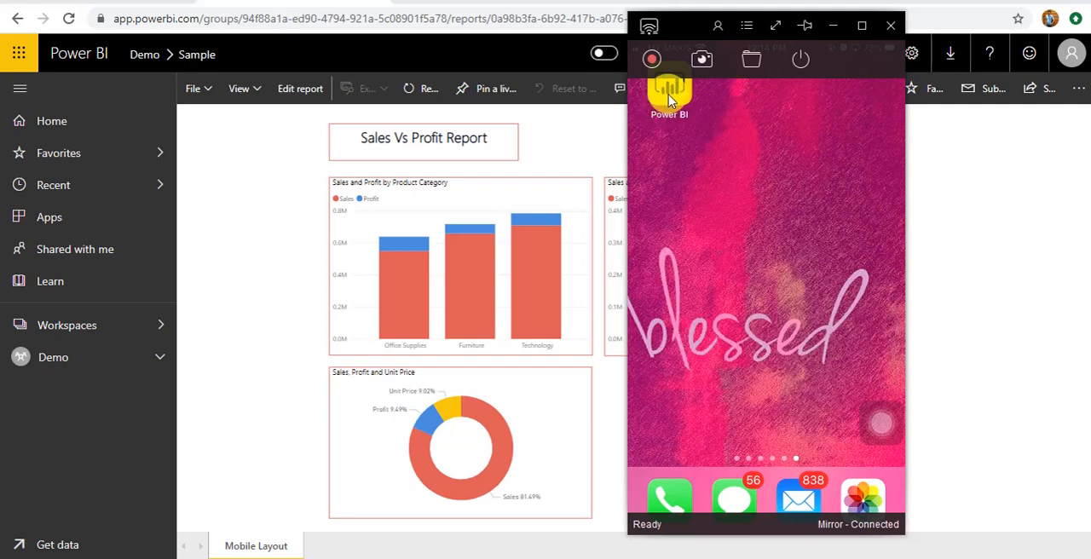
Launch the Power BI app on the phone and scroll through the Sample report.
{"action": "left_click", "coordinate": [669, 91]}
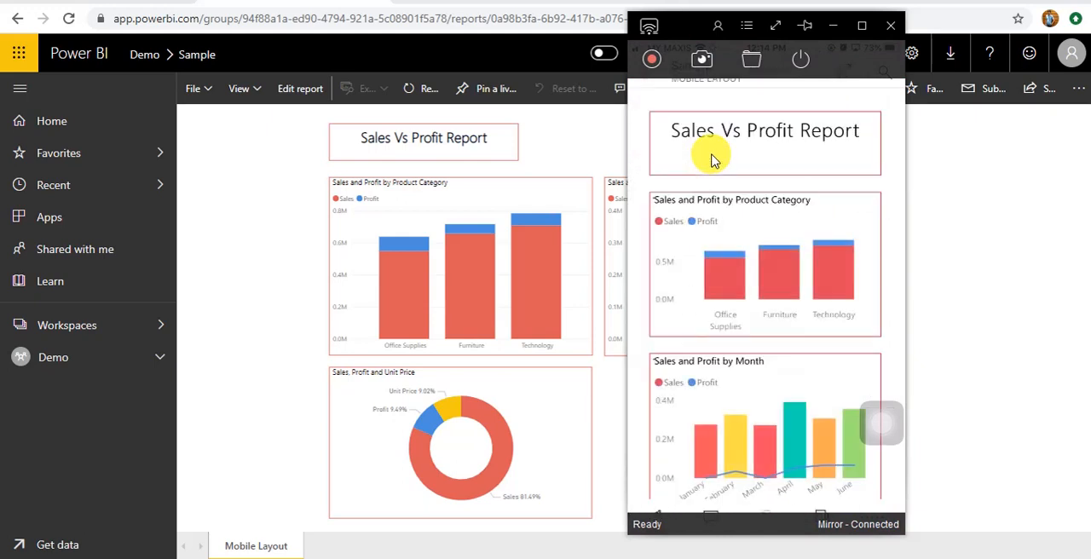
{"action": "mouse_move", "coordinate": [878, 366]}
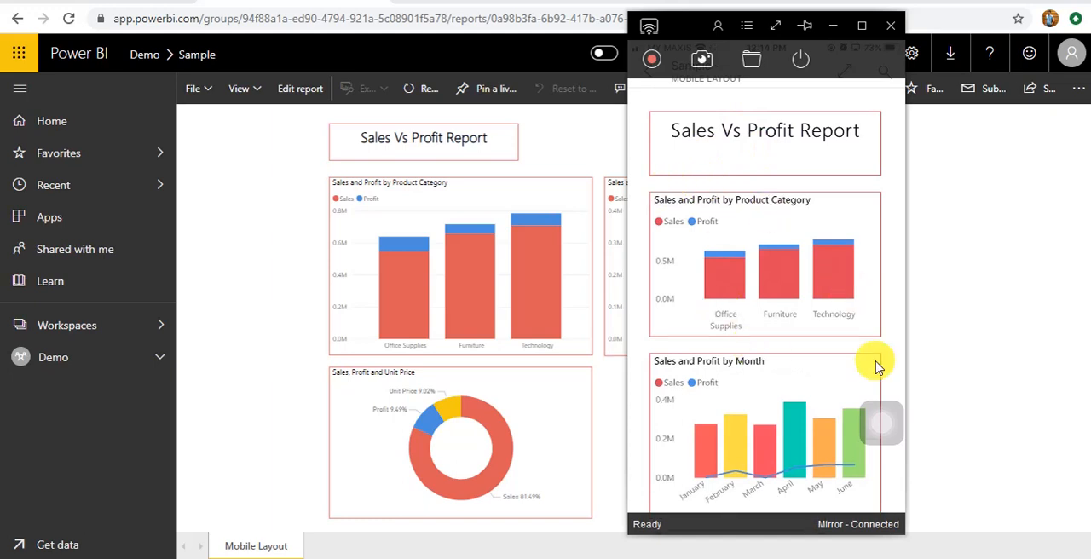
{"action": "scroll", "scroll_direction": "up", "scroll_amount": 3}
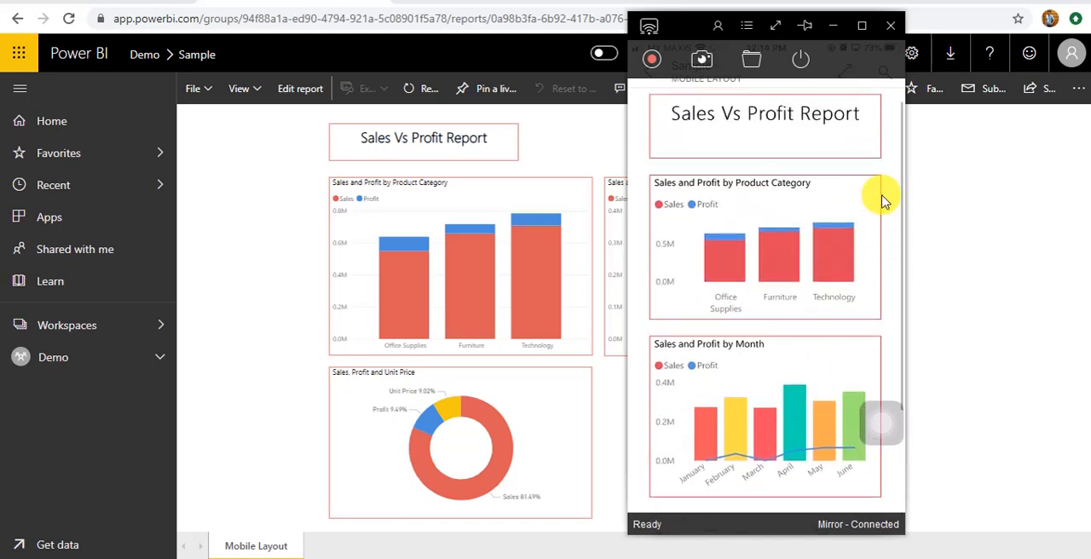
{"action": "scroll", "scroll_direction": "up", "scroll_amount": 3}
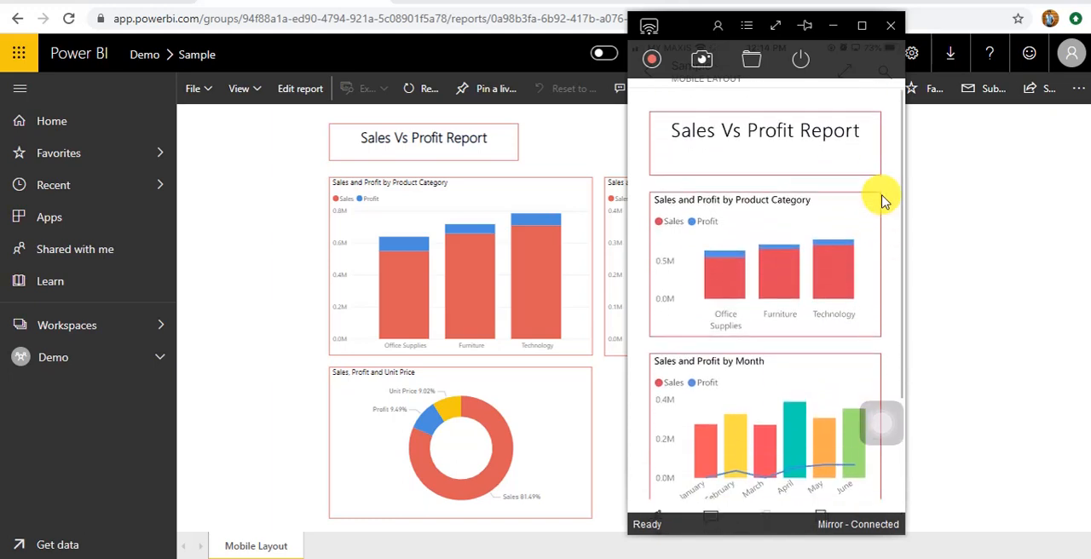
{"action": "mouse_move", "coordinate": [696, 24]}
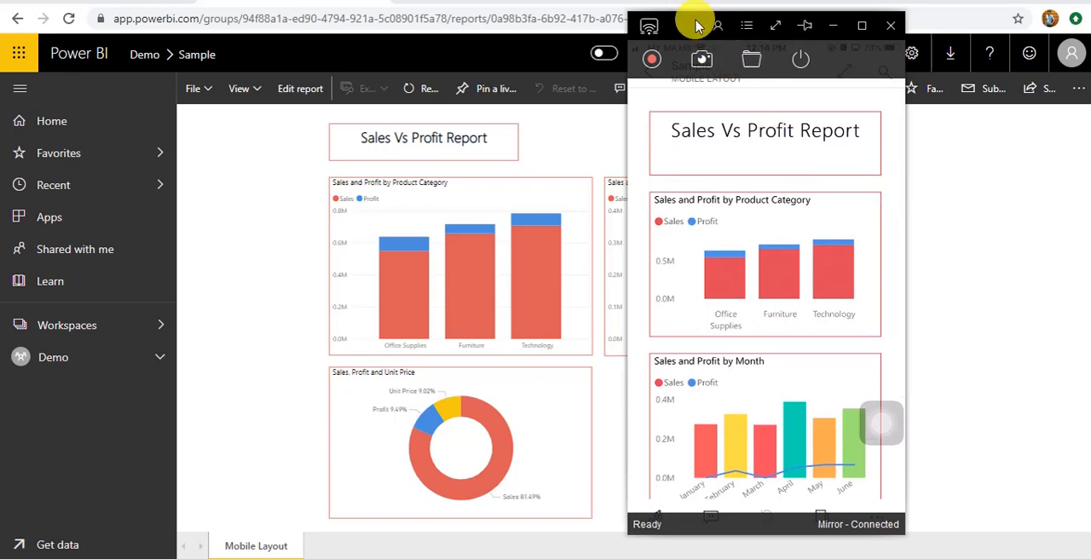